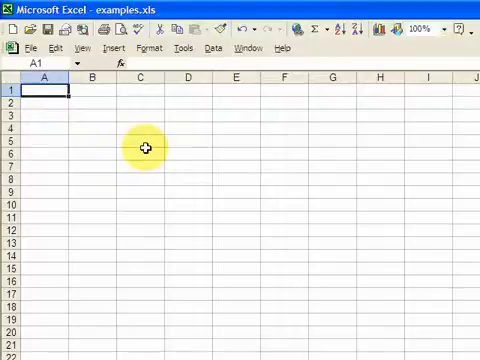
# Review Macro2's Ctrl+ shortcut options and cancel back to the macro list (delete, split, Macro2)
pyautogui.click(184, 48)
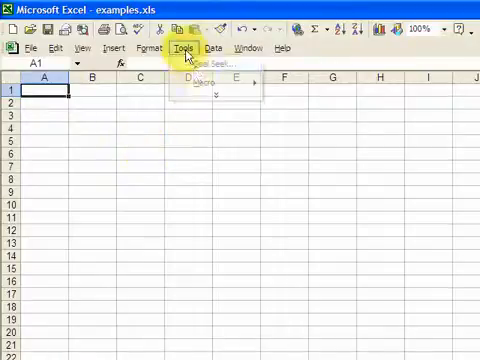
pyautogui.moveTo(204, 84)
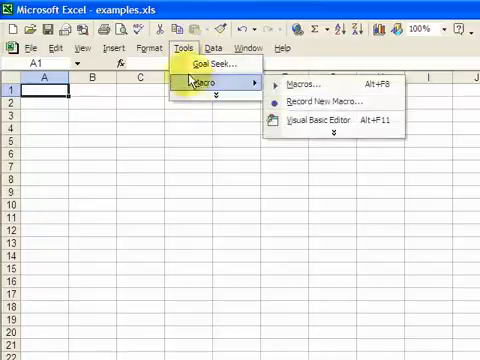
pyautogui.moveTo(330, 102)
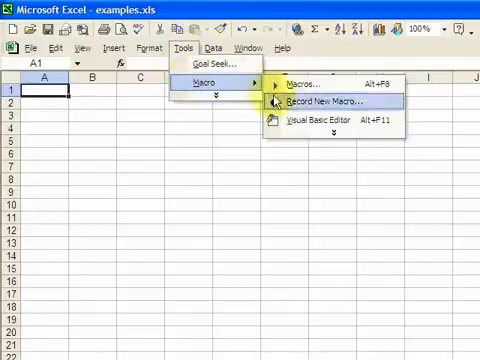
pyautogui.click(296, 84)
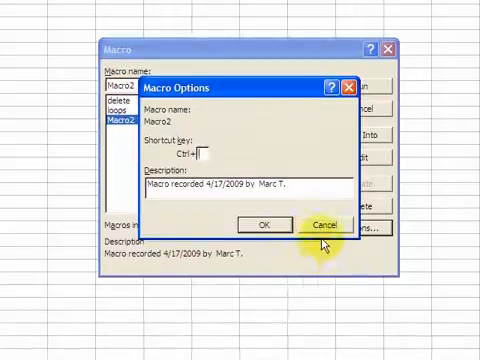
pyautogui.click(324, 224)
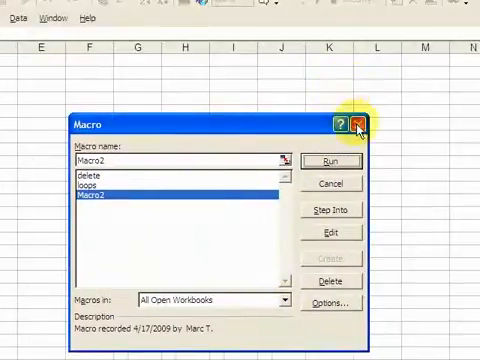
# Insert an empty Workbook_Activate procedure in ThisWorkbook and browse the workbook events list
pyautogui.click(356, 124)
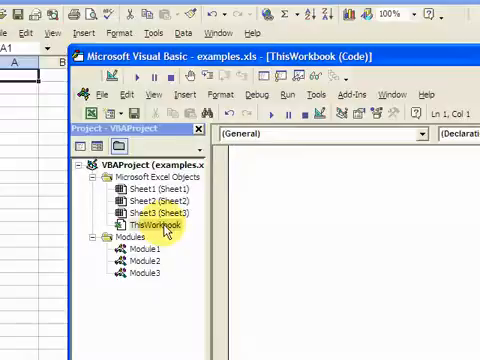
pyautogui.click(332, 132)
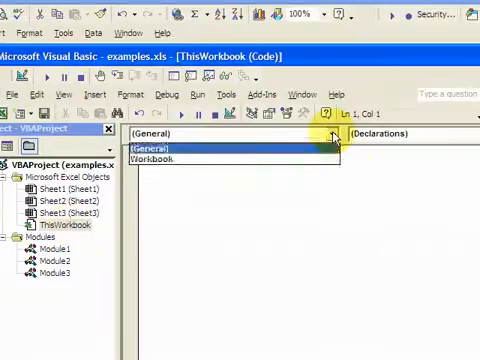
pyautogui.moveTo(296, 162)
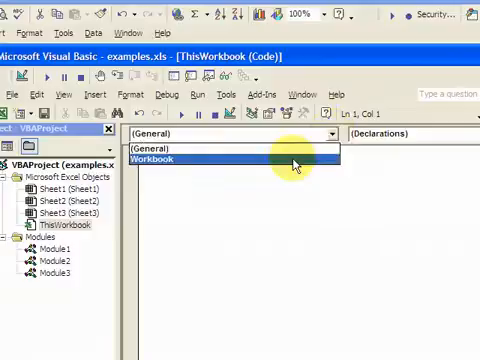
pyautogui.click(156, 160)
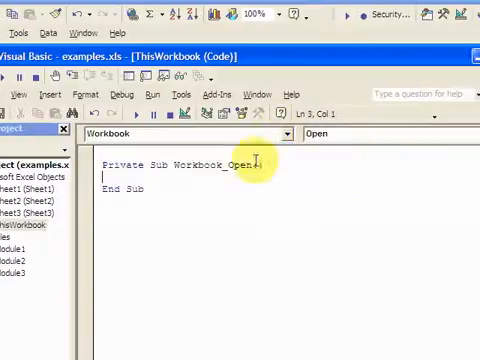
pyautogui.click(354, 132)
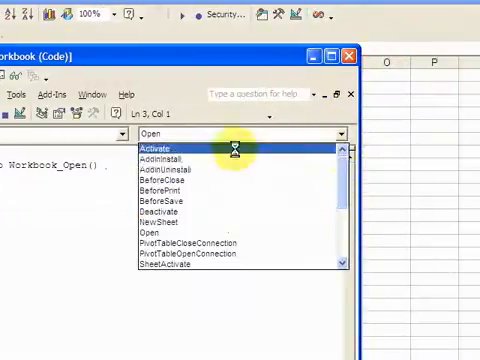
pyautogui.click(156, 148)
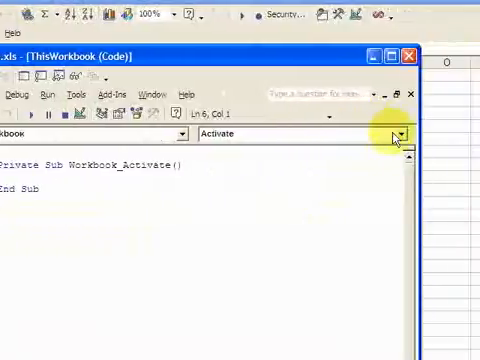
pyautogui.click(404, 132)
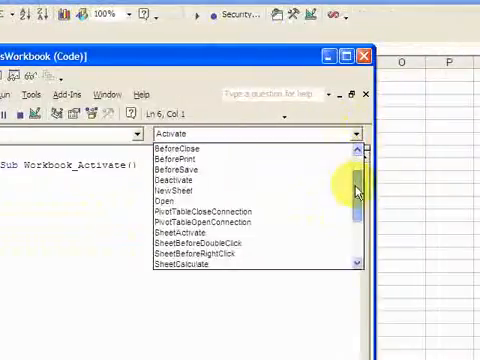
# Add Workbook_Deactivate, then write Application.OnKey "^e", "macro2" inside Workbook_Activate
pyautogui.click(184, 180)
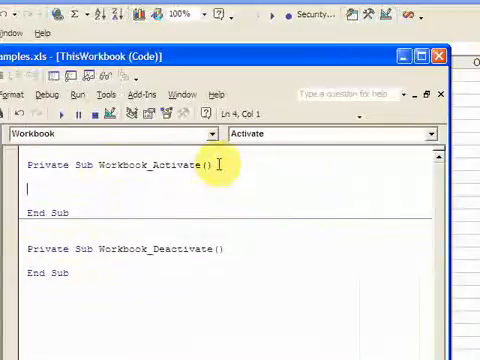
pyautogui.write('applicatio')
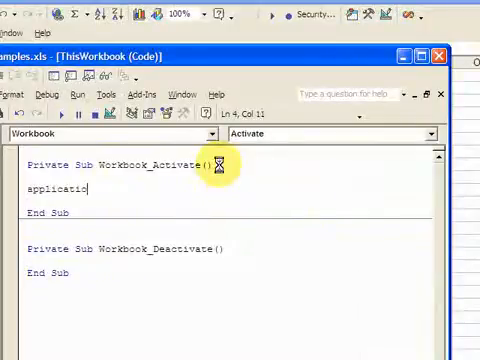
pyautogui.write('n.on')
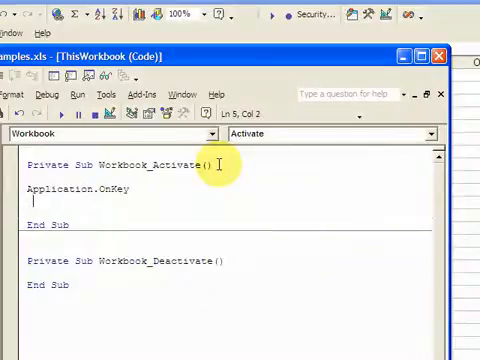
pyautogui.write('"')
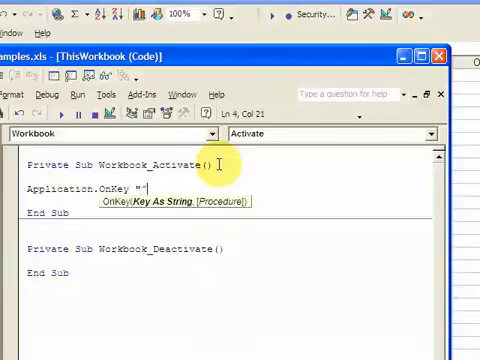
pyautogui.write('^')
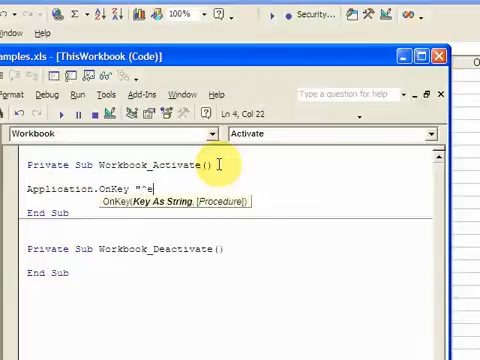
pyautogui.write('"')
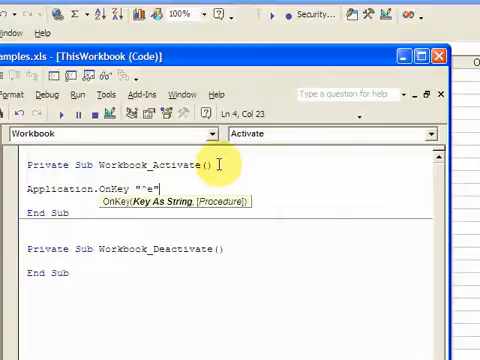
pyautogui.write(',')
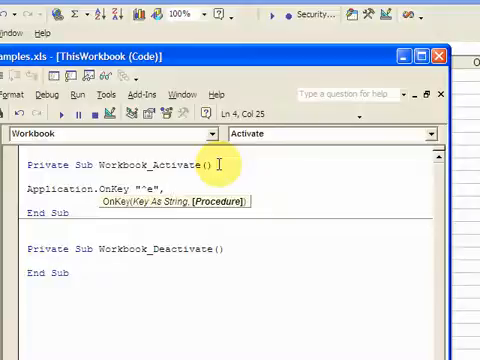
pyautogui.write('"m')
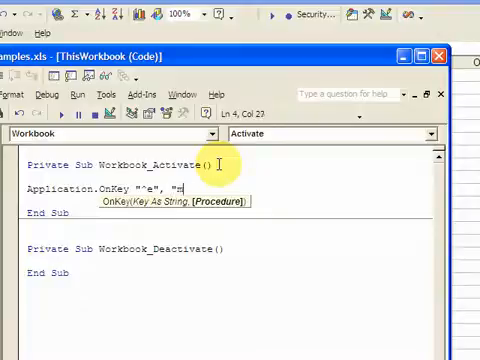
pyautogui.write('macro2')
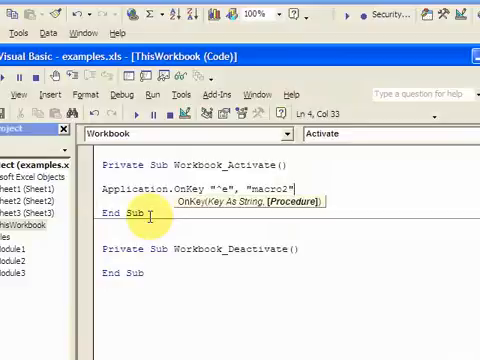
# Paste the Application.OnKey "^e" line into Workbook_Deactivate and edit it to reset the key
pyautogui.click(142, 248)
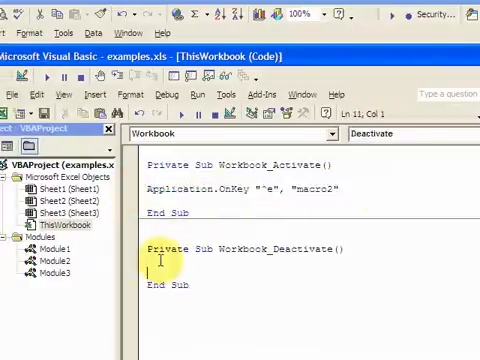
pyautogui.write('Application.OnKey "^e", "macro2"')
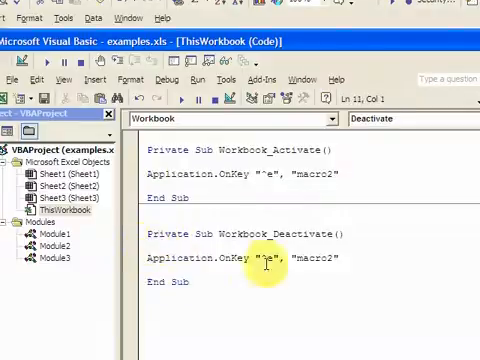
pyautogui.click(276, 258)
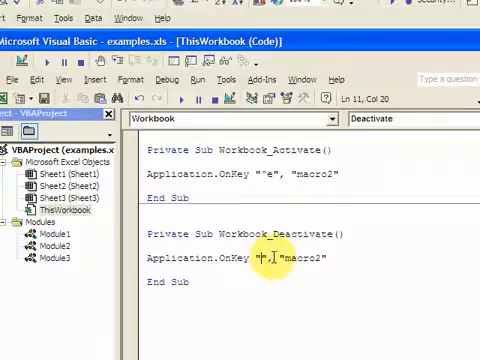
pyautogui.write('^e')
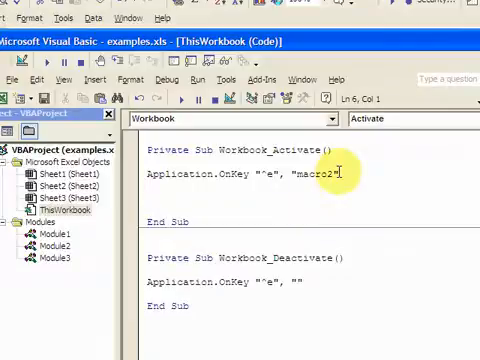
# Write comment lines '^=CTRL, '% = ALT and '+ = shift below the Activate OnKey line
pyautogui.press('Return')
pyautogui.write("'^=CTRL")
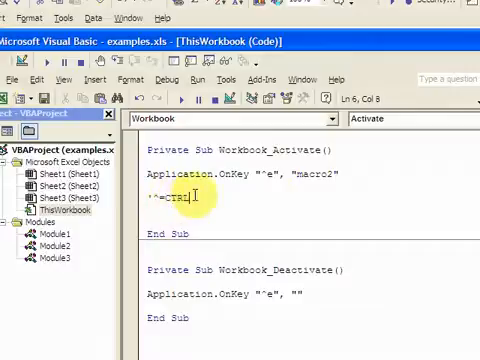
pyautogui.press('Return')
pyautogui.write("'%")
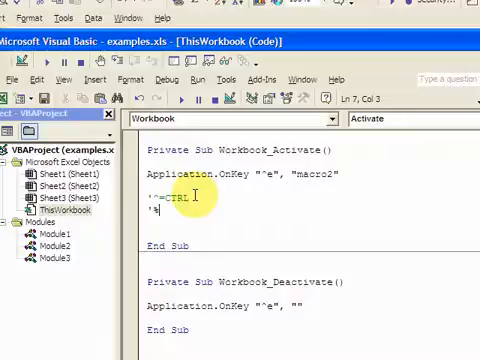
pyautogui.write('= R')
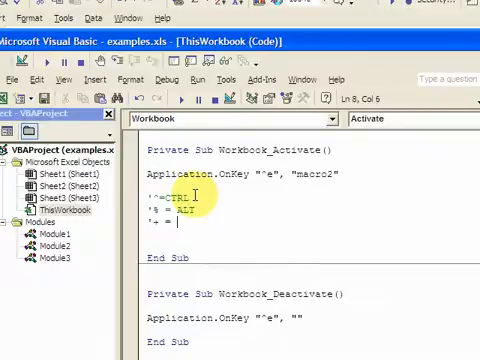
pyautogui.write('s')
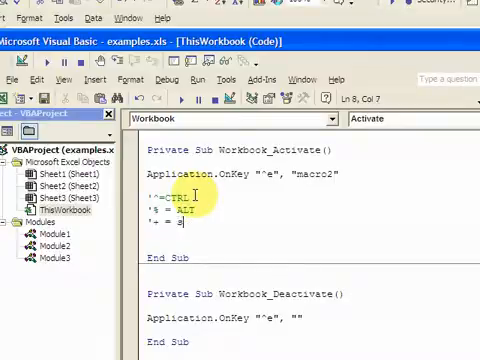
pyautogui.write('hift')
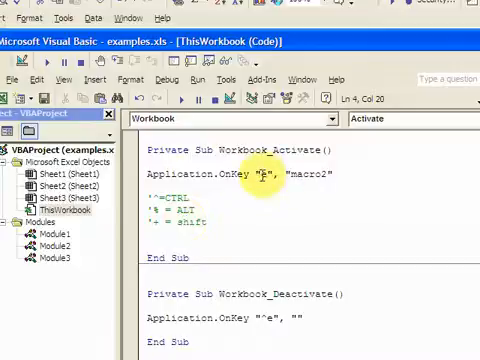
pyautogui.write('e')
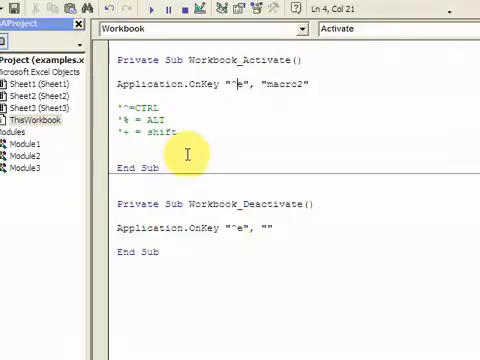
pyautogui.moveTo(180, 120)
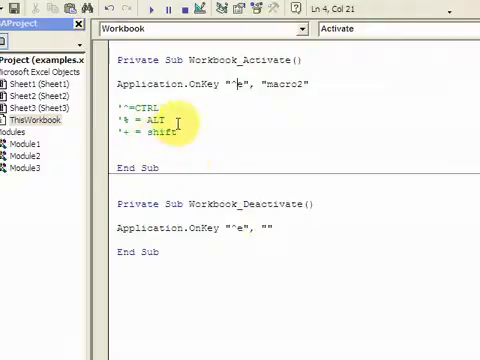